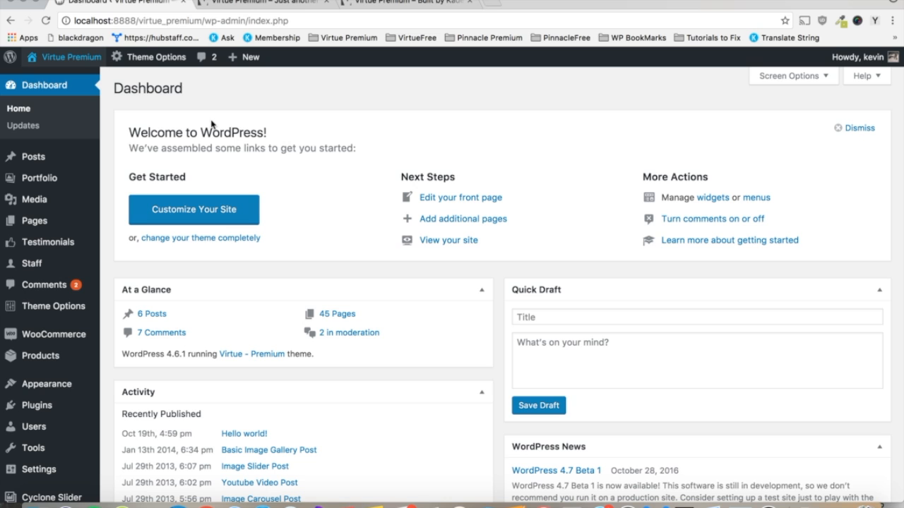
{"action": "mouse_move", "coordinate": [79, 85]}
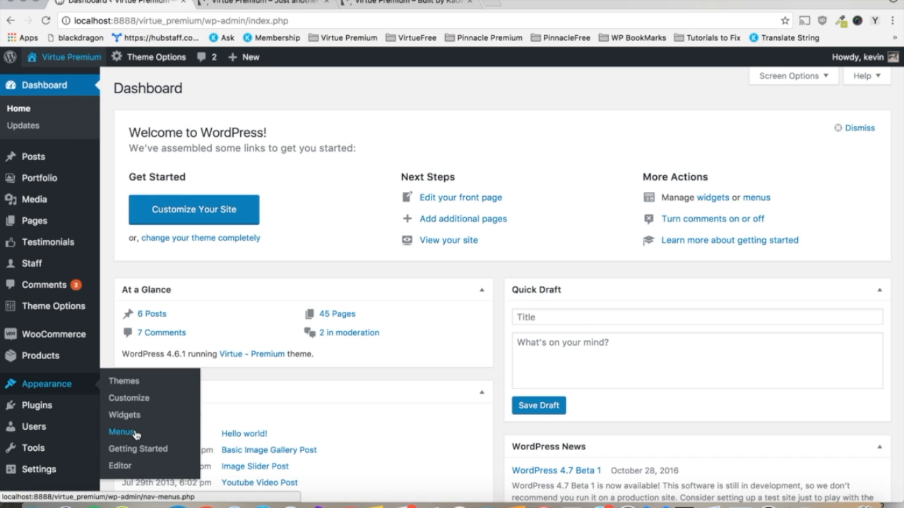
Open the Menus page under Appearance from the WordPress dashboard.
{"action": "left_click", "coordinate": [122, 432]}
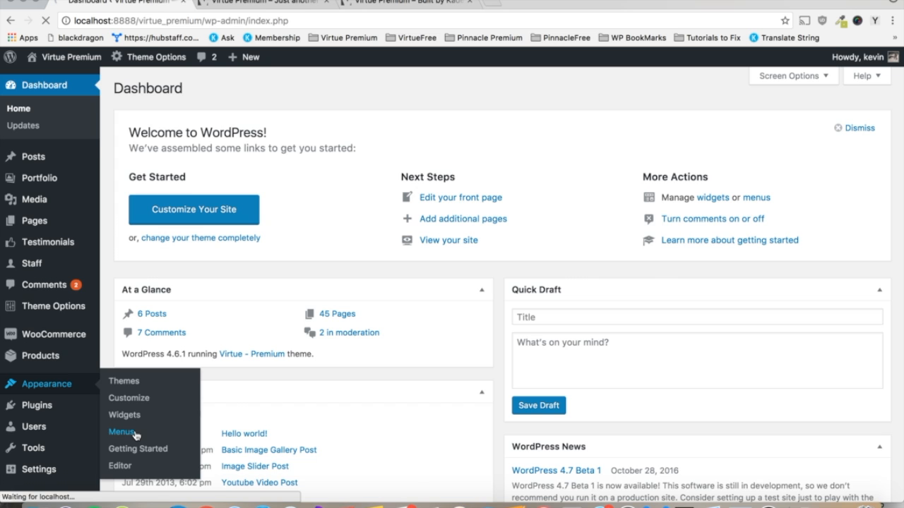
On the Menus screen showing Footer1, choose to create a new menu.
{"action": "left_click", "coordinate": [122, 432]}
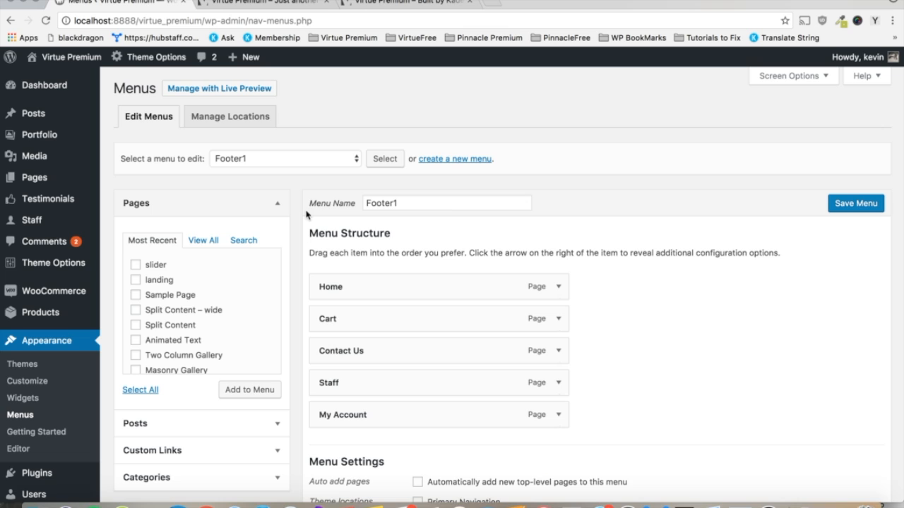
{"action": "mouse_move", "coordinate": [275, 153]}
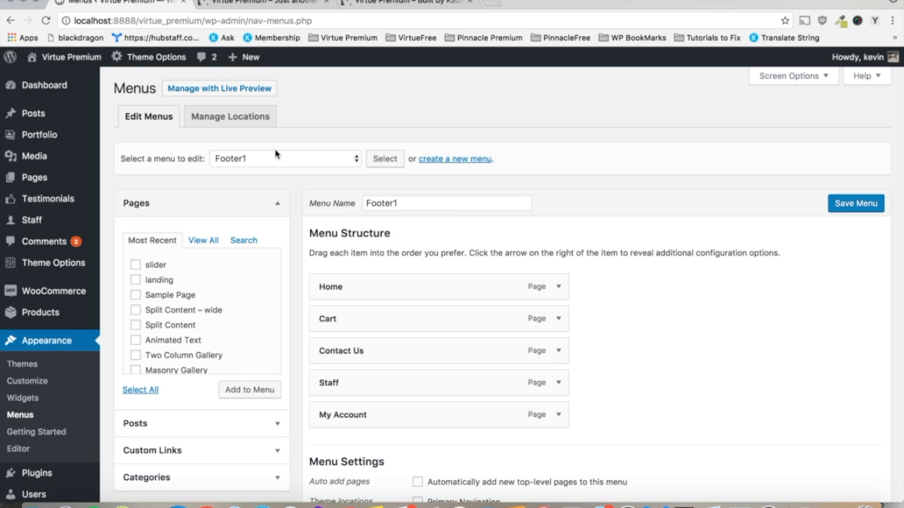
{"action": "left_click", "coordinate": [284, 158]}
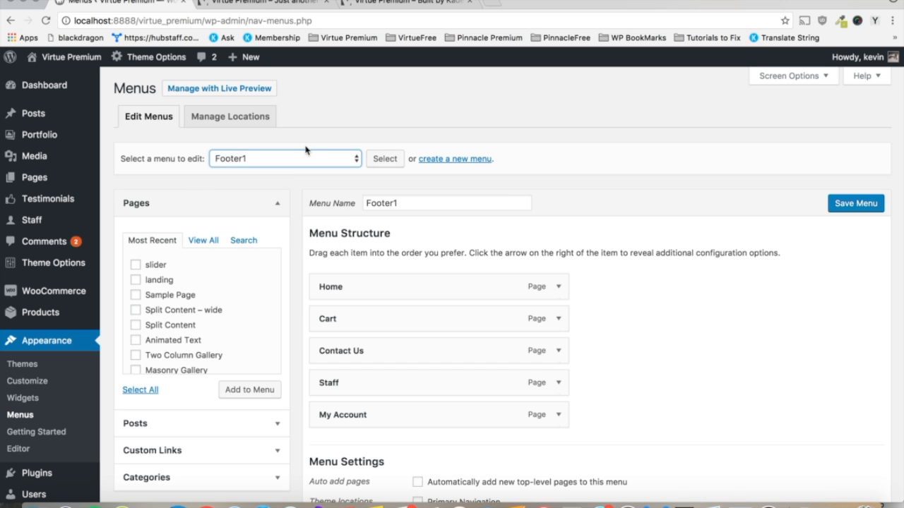
{"action": "left_click", "coordinate": [454, 159]}
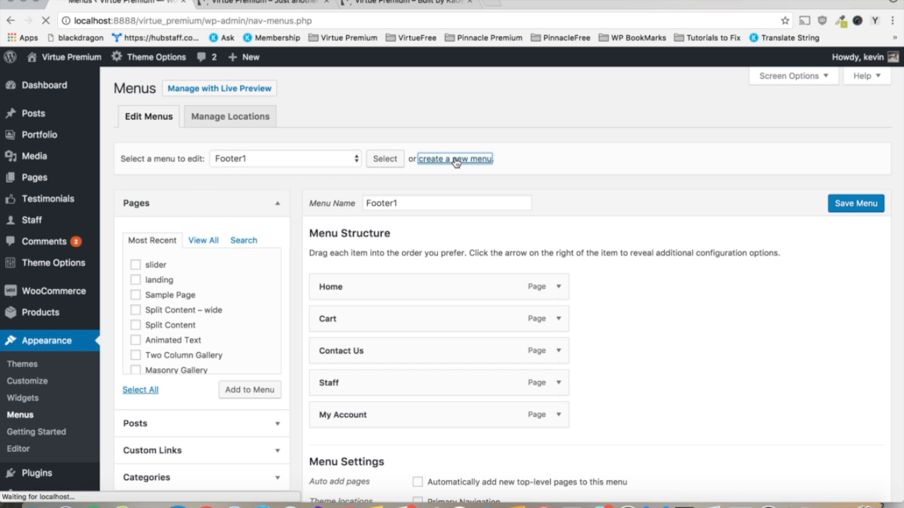
Name the new menu 'example menu' and create it.
{"action": "left_click", "coordinate": [454, 158]}
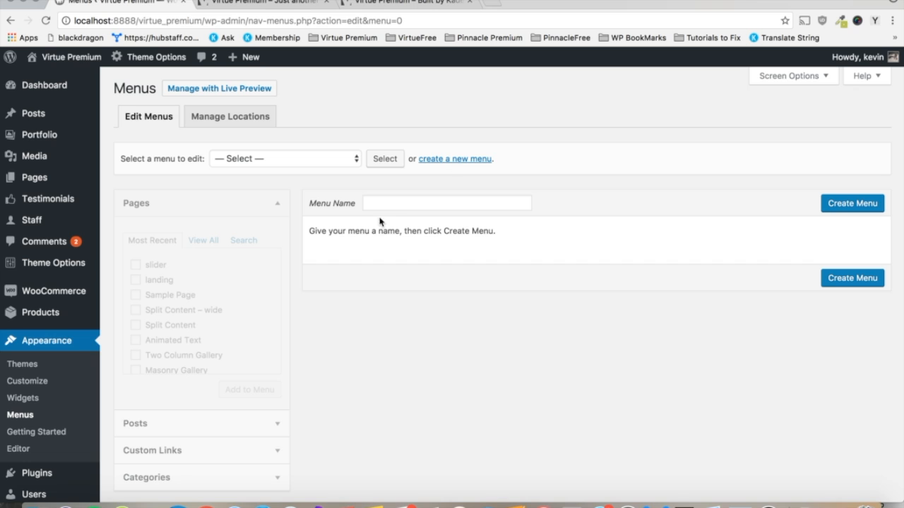
{"action": "left_click", "coordinate": [446, 203]}
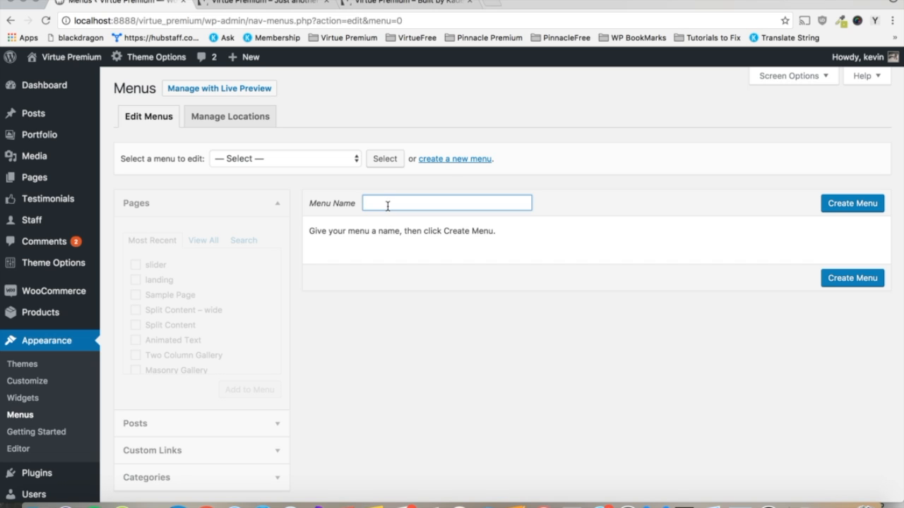
{"action": "type", "text": "example"}
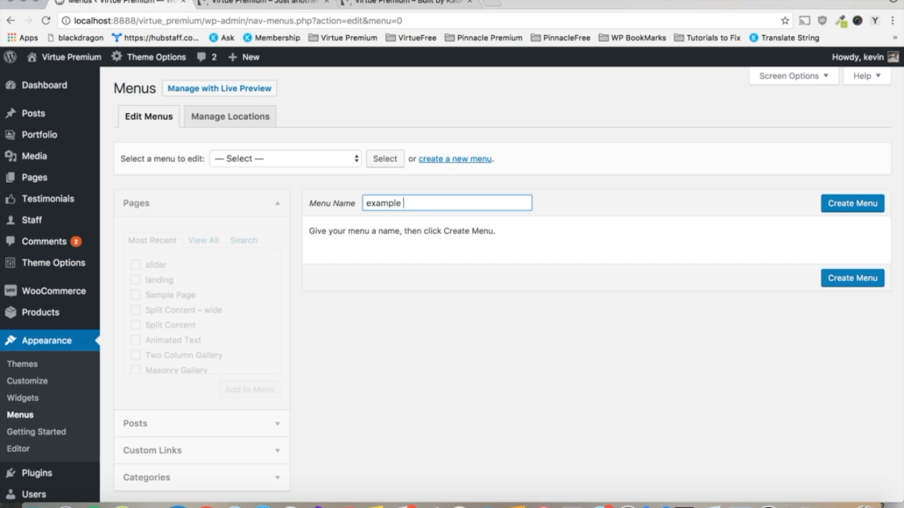
{"action": "type", "text": "menu"}
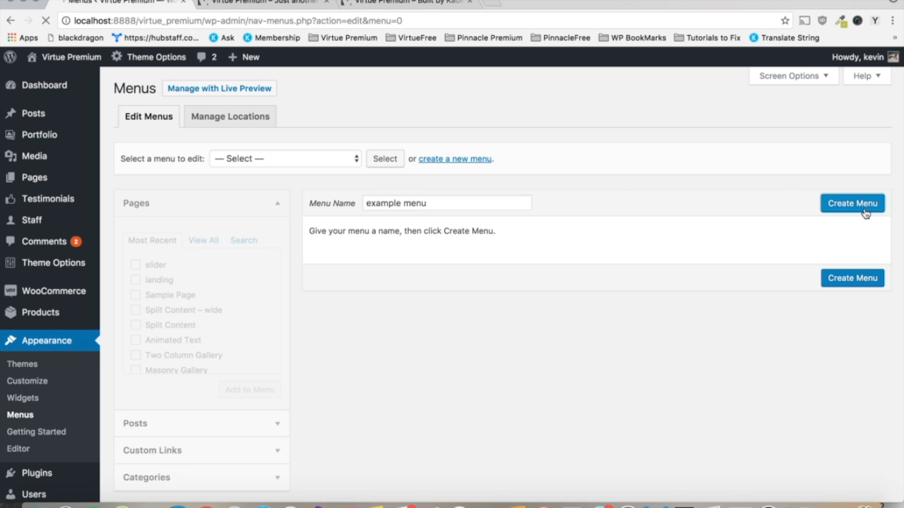
{"action": "left_click", "coordinate": [852, 203]}
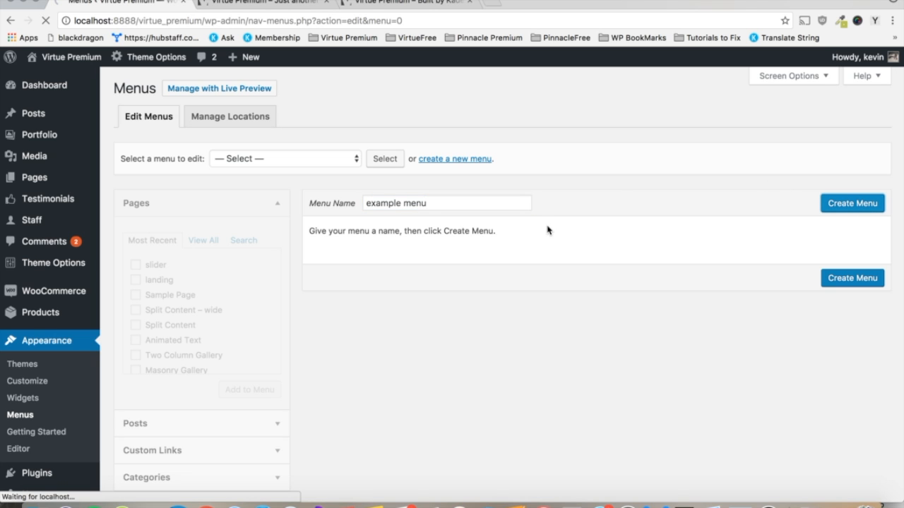
{"action": "left_click", "coordinate": [852, 202]}
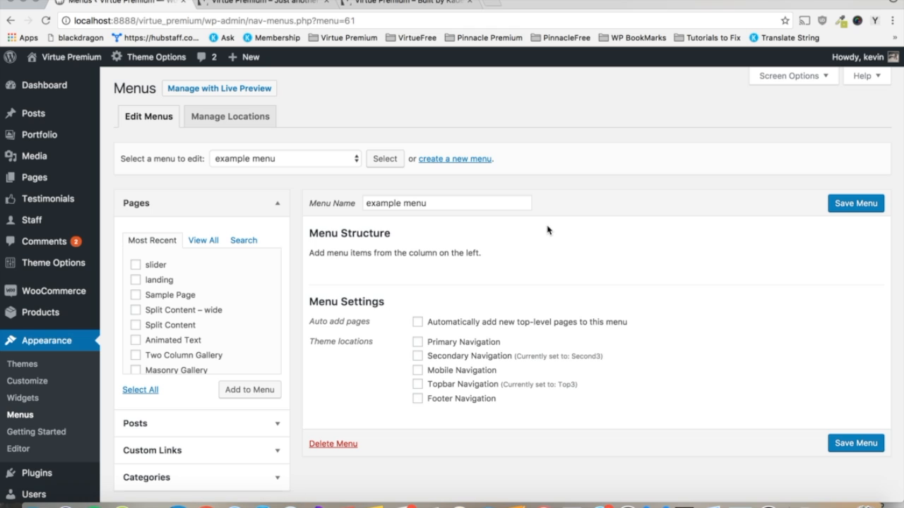
{"action": "mouse_move", "coordinate": [468, 222]}
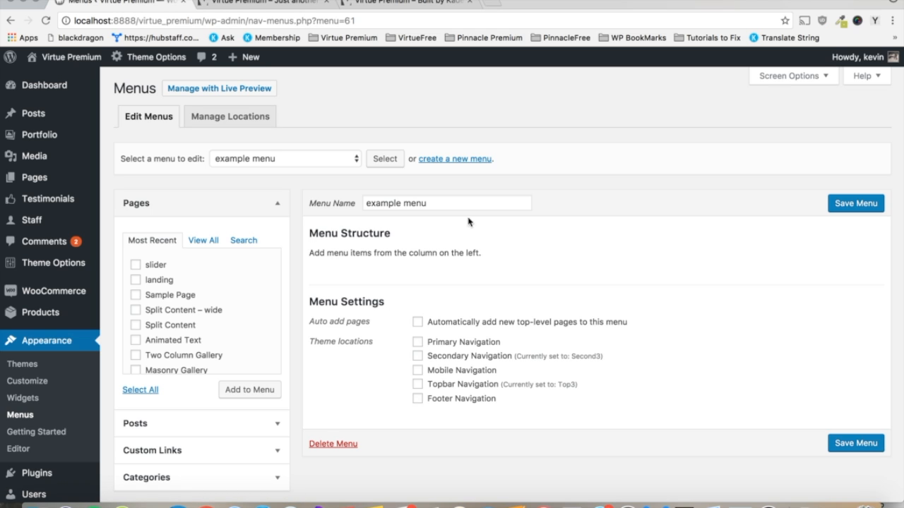
Select Home, Blog, Cart, Checkout and Contact Us from all pages and add them.
{"action": "left_click", "coordinate": [203, 240]}
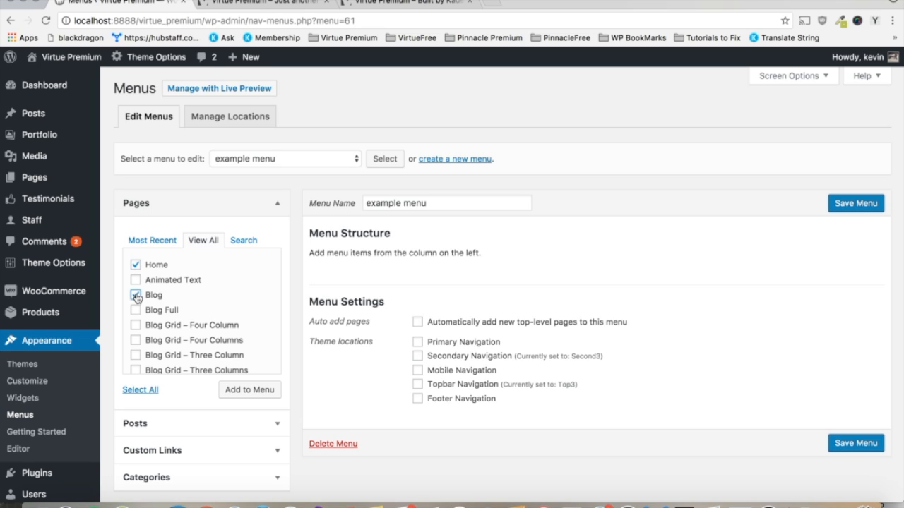
{"action": "left_click", "coordinate": [135, 264]}
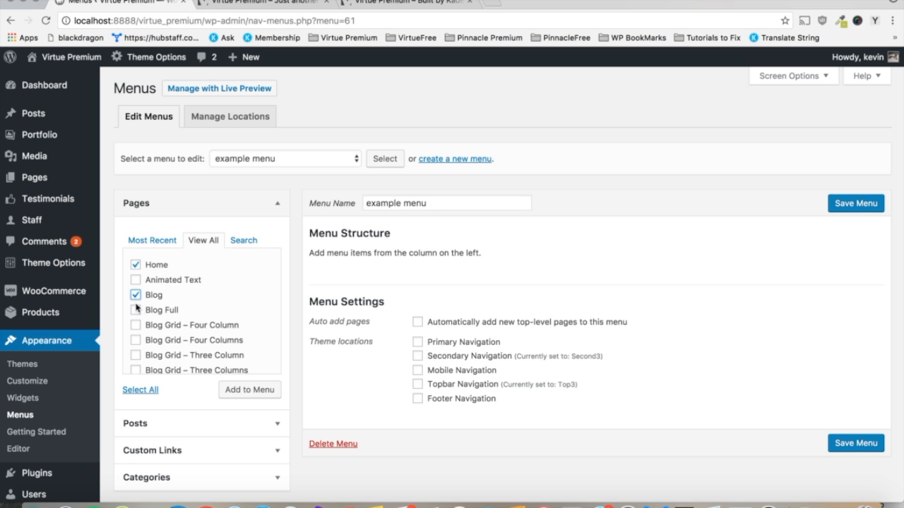
{"action": "scroll", "scroll_direction": "down", "scroll_amount": 3}
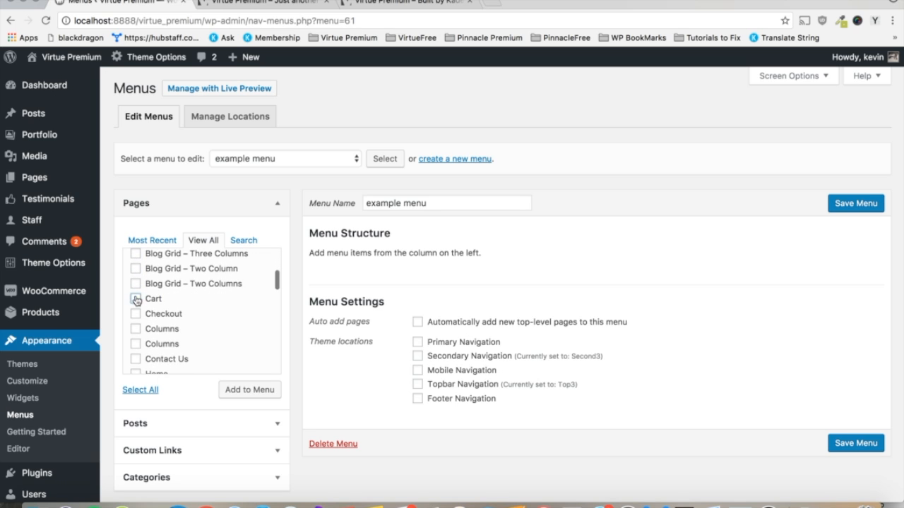
{"action": "left_click", "coordinate": [136, 298]}
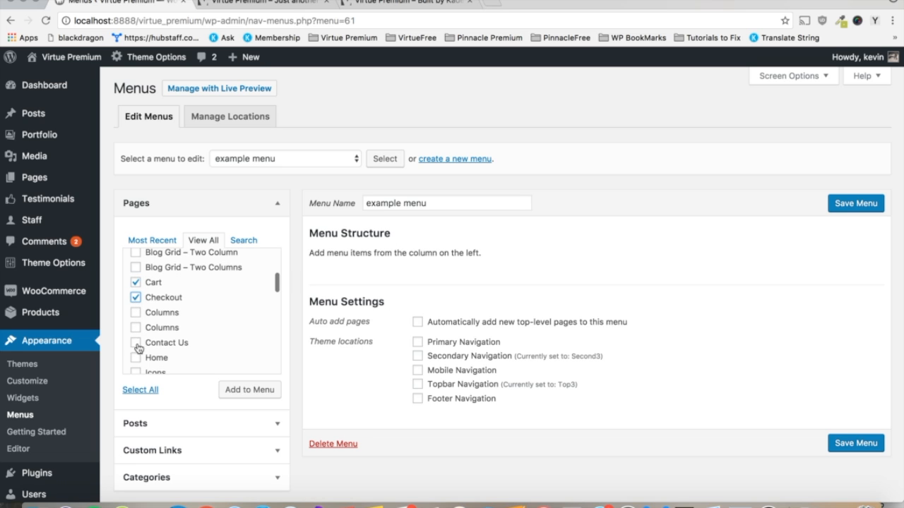
{"action": "left_click", "coordinate": [249, 390]}
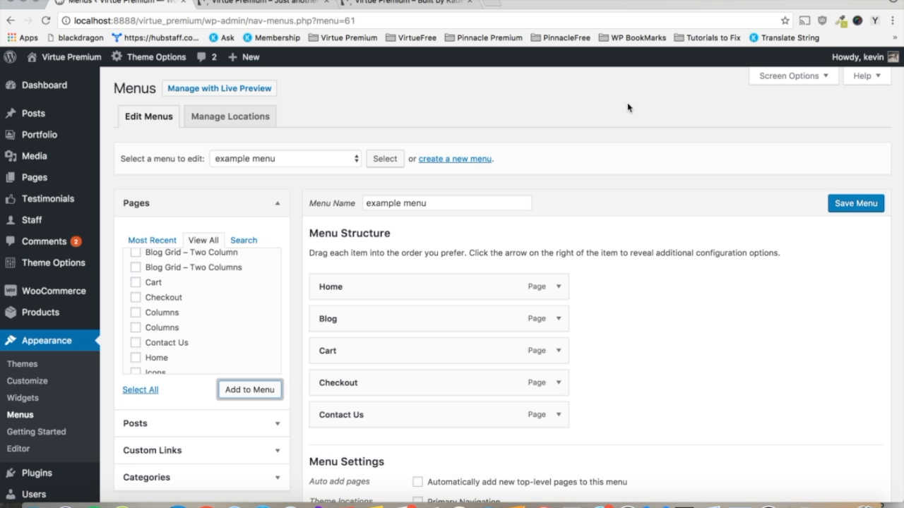
{"action": "scroll", "scroll_direction": "down", "scroll_amount": 3}
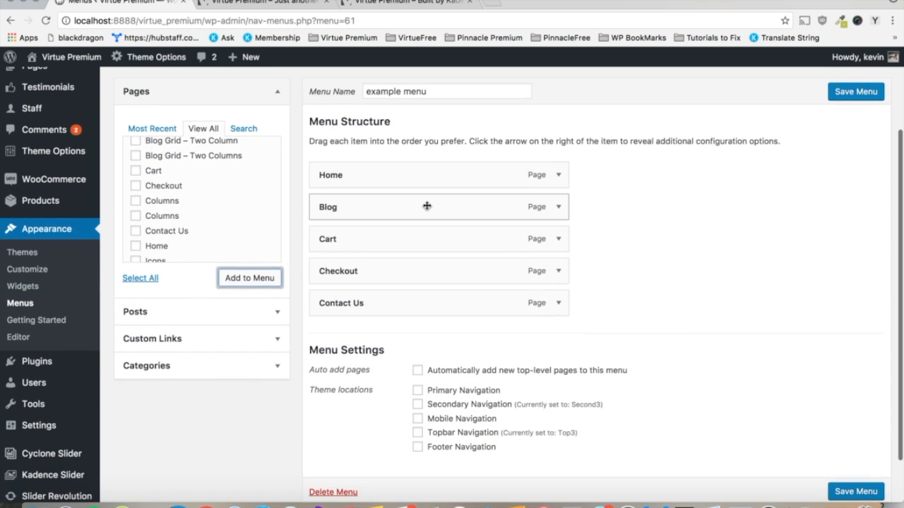
{"action": "mouse_move", "coordinate": [356, 201]}
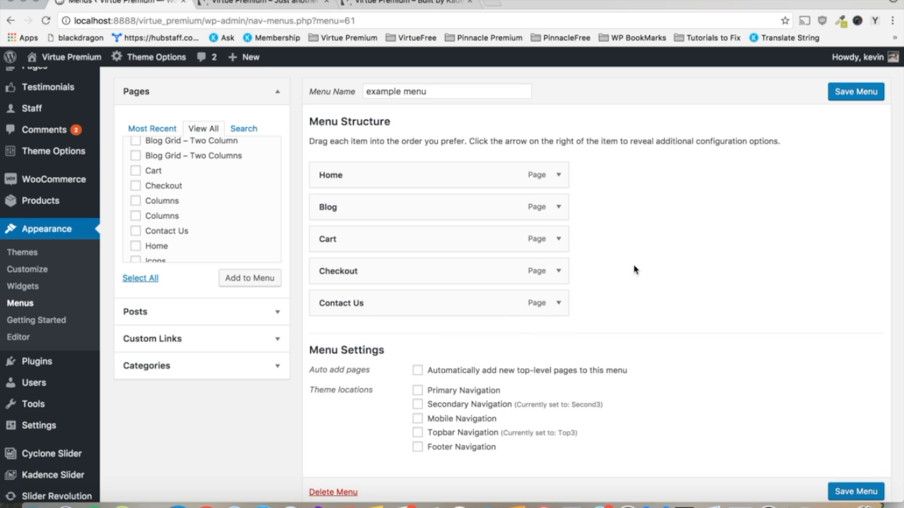
Tick Primary, Secondary, Mobile, Topbar and Footer Navigation locations and save the menu.
{"action": "left_click", "coordinate": [417, 390]}
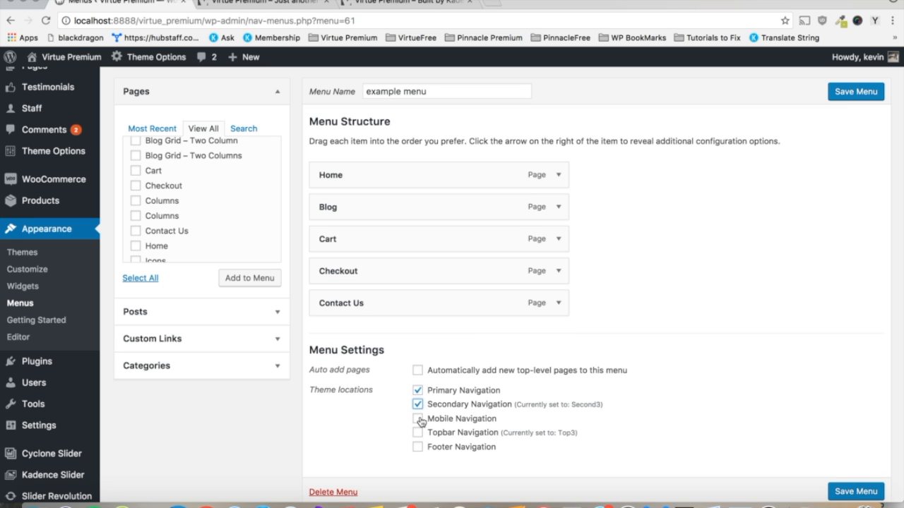
{"action": "left_click", "coordinate": [417, 418]}
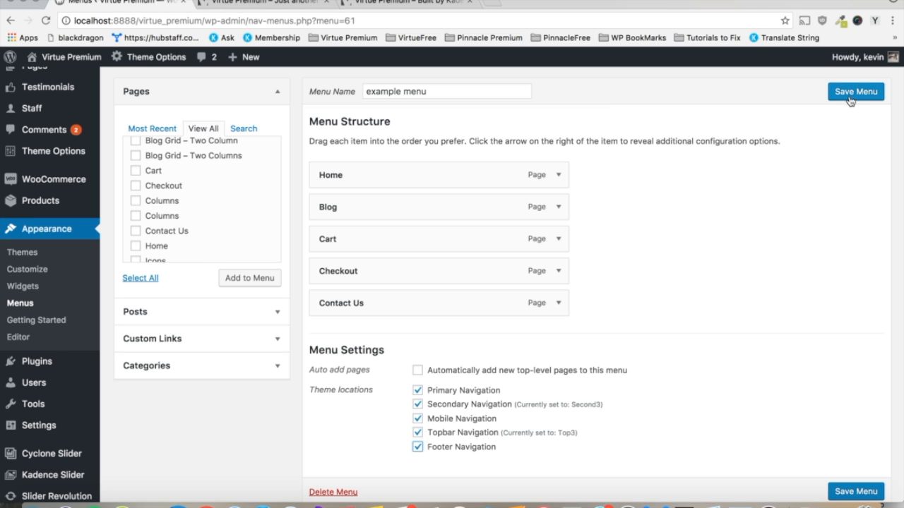
{"action": "left_click", "coordinate": [855, 91]}
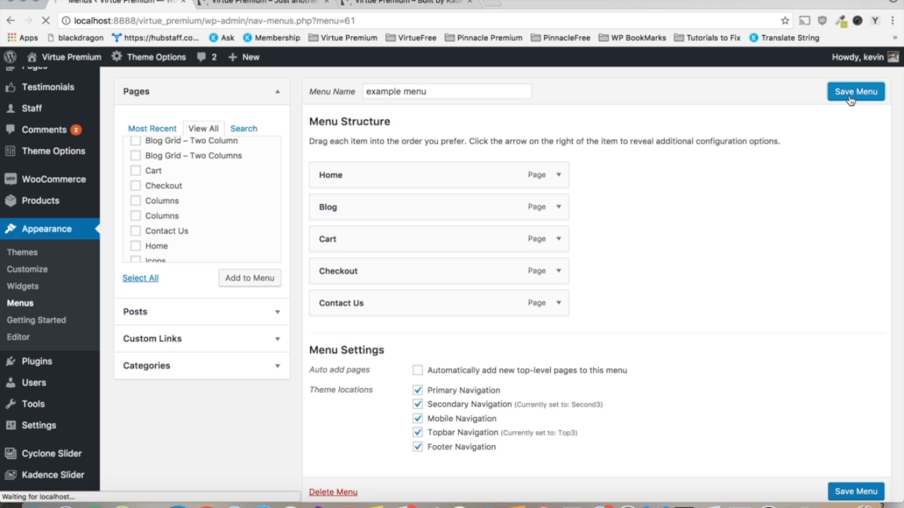
{"action": "left_click", "coordinate": [855, 91]}
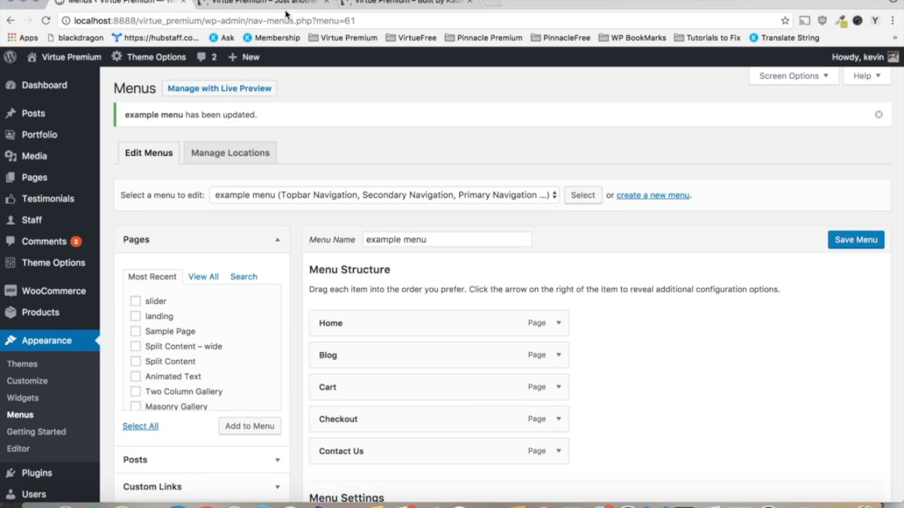
{"action": "scroll", "scroll_direction": "down", "scroll_amount": 3}
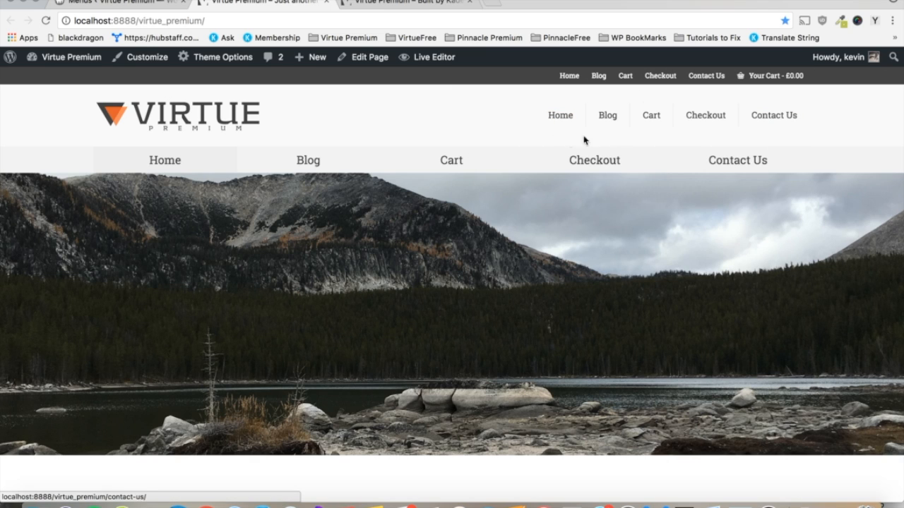
{"action": "mouse_move", "coordinate": [702, 188]}
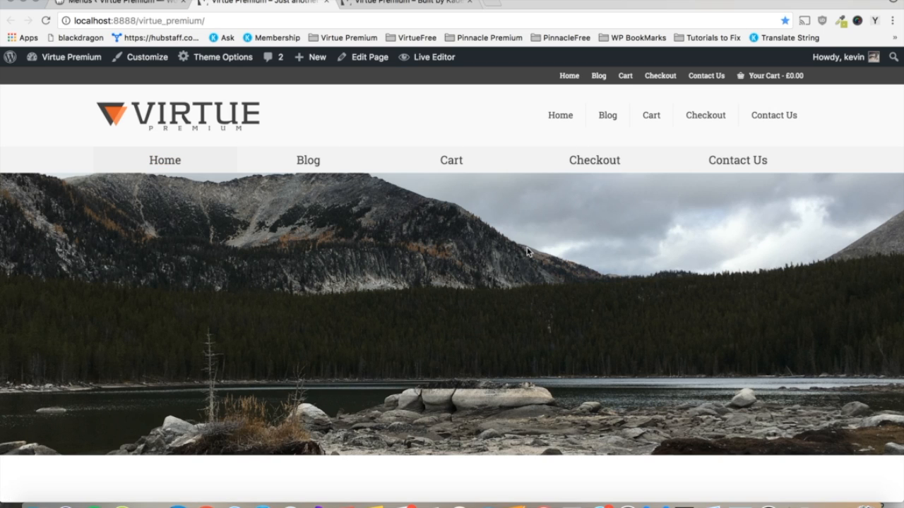
{"action": "mouse_move", "coordinate": [659, 76]}
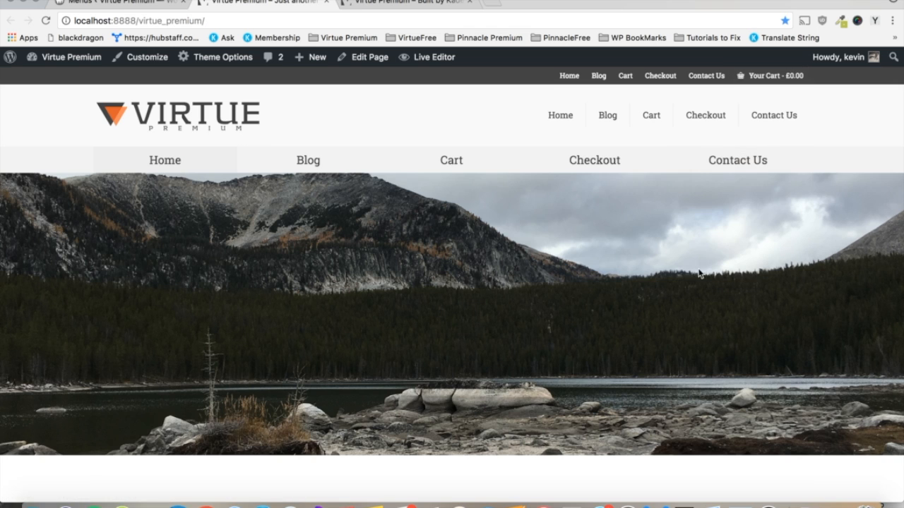
Scroll the live home page down to the footer and back to check the menu items.
{"action": "scroll", "scroll_direction": "down", "scroll_amount": 3}
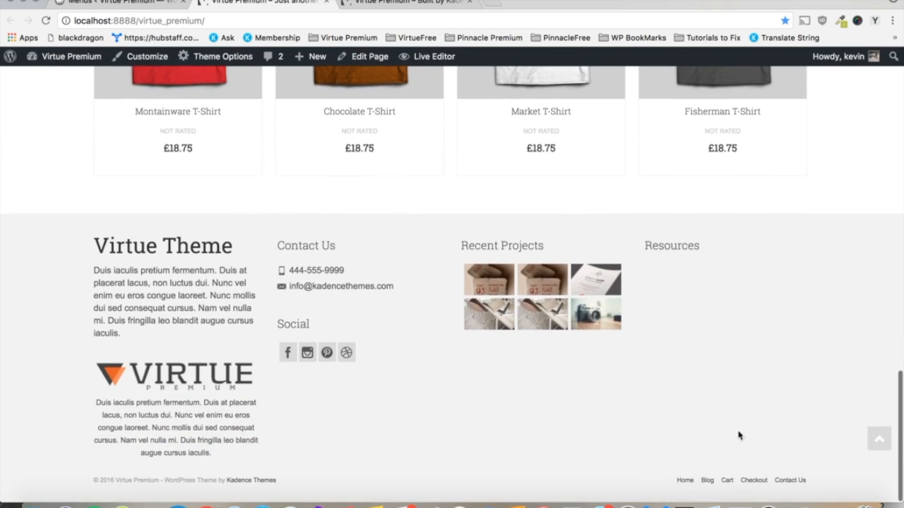
{"action": "scroll", "scroll_direction": "up", "scroll_amount": 3}
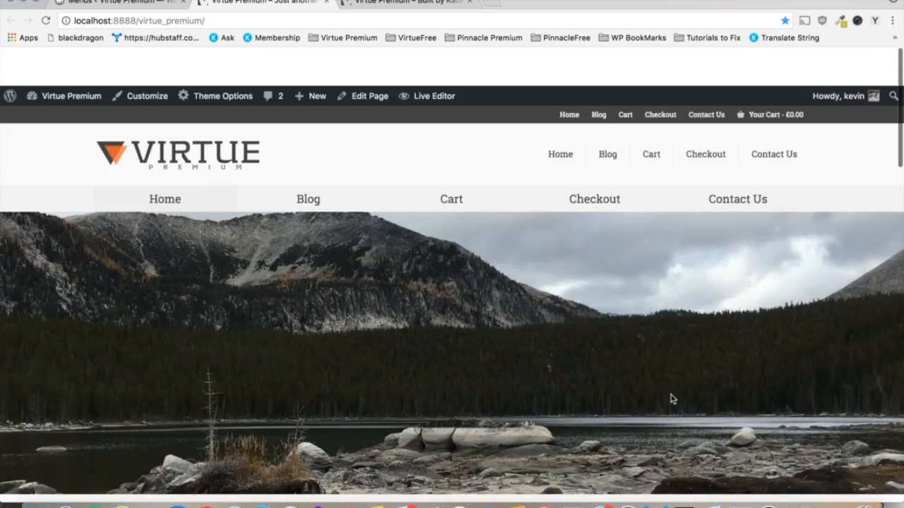
{"action": "scroll", "scroll_direction": "down", "scroll_amount": 3}
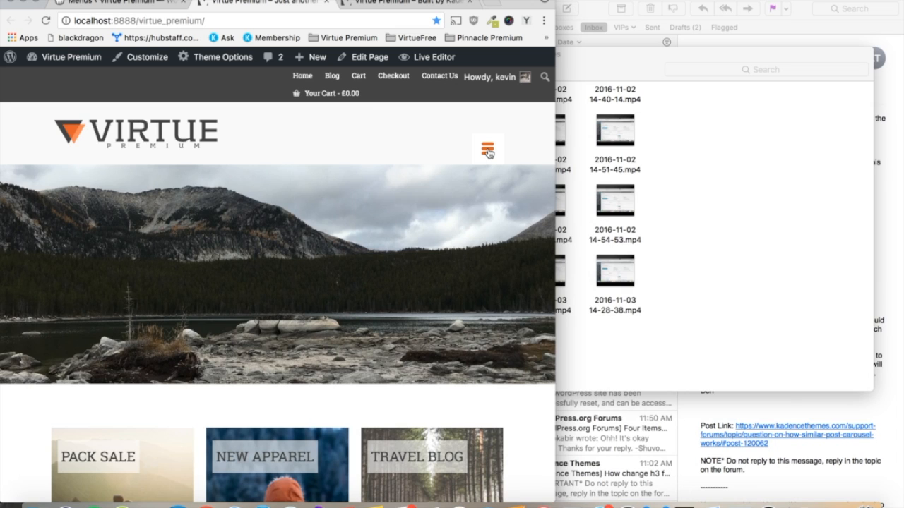
Expand the hamburger mobile menu to list Home, Blog, Cart, Checkout and Contact Us.
{"action": "left_click", "coordinate": [487, 149]}
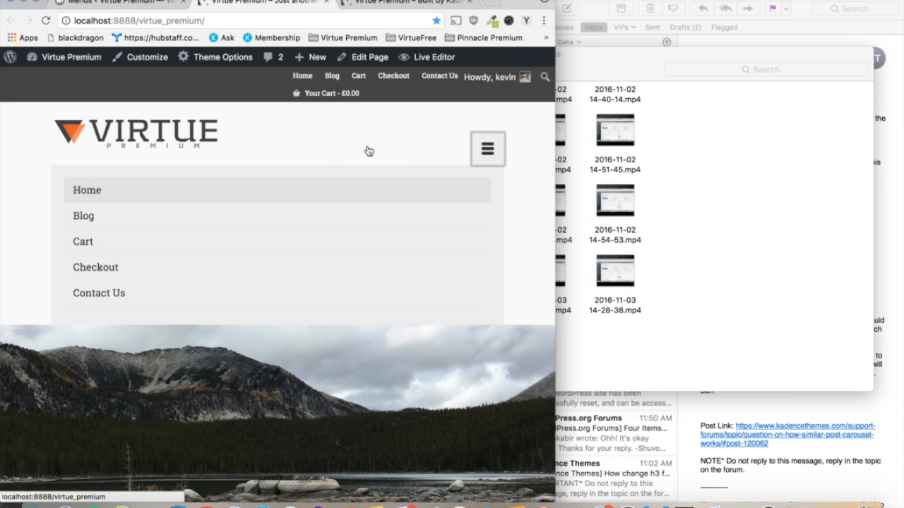
{"action": "mouse_move", "coordinate": [487, 149]}
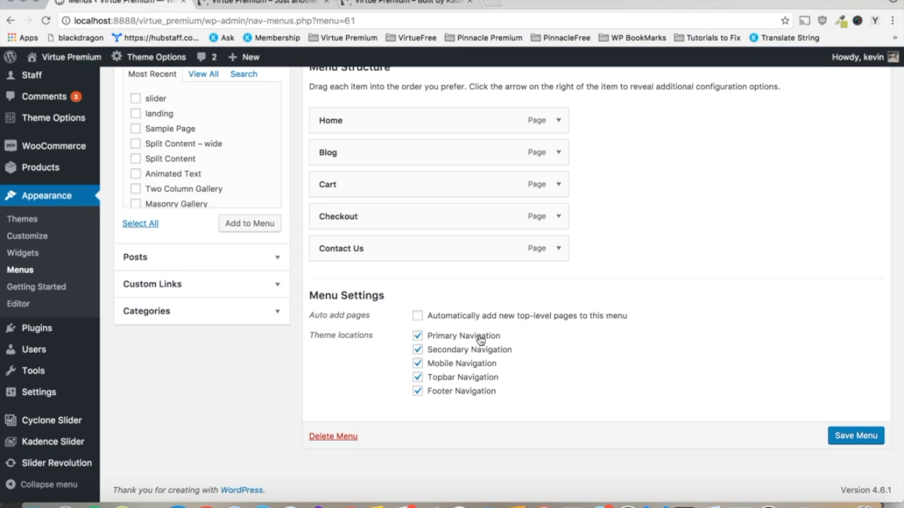
Back on the Menus admin page, review the five checked theme locations.
{"action": "left_click", "coordinate": [855, 436]}
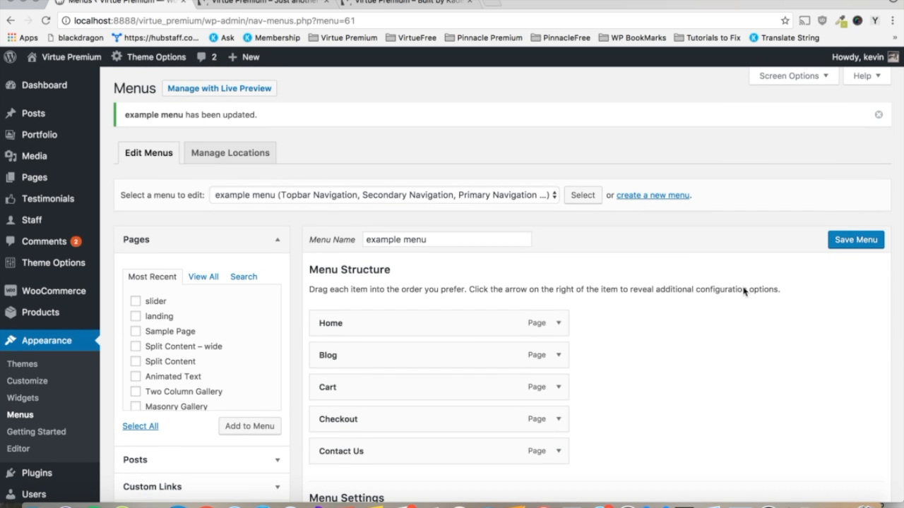
{"action": "scroll", "scroll_direction": "down", "scroll_amount": 3}
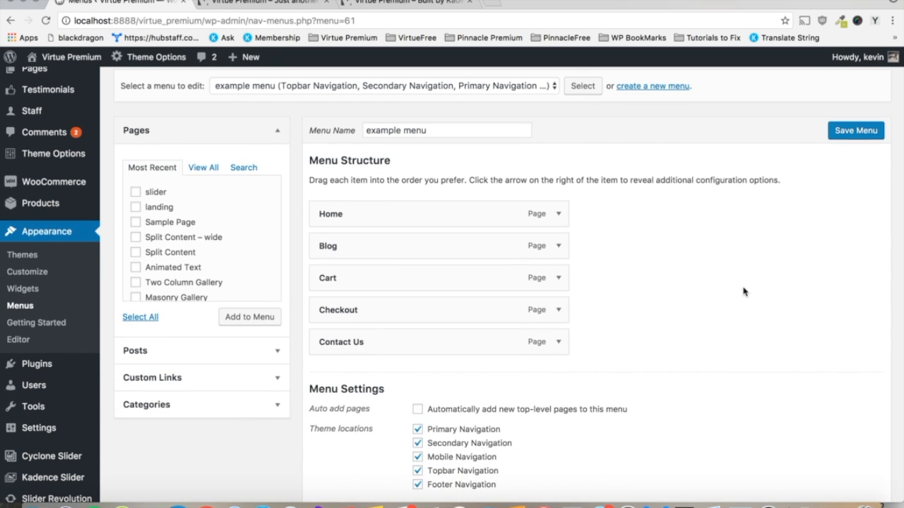